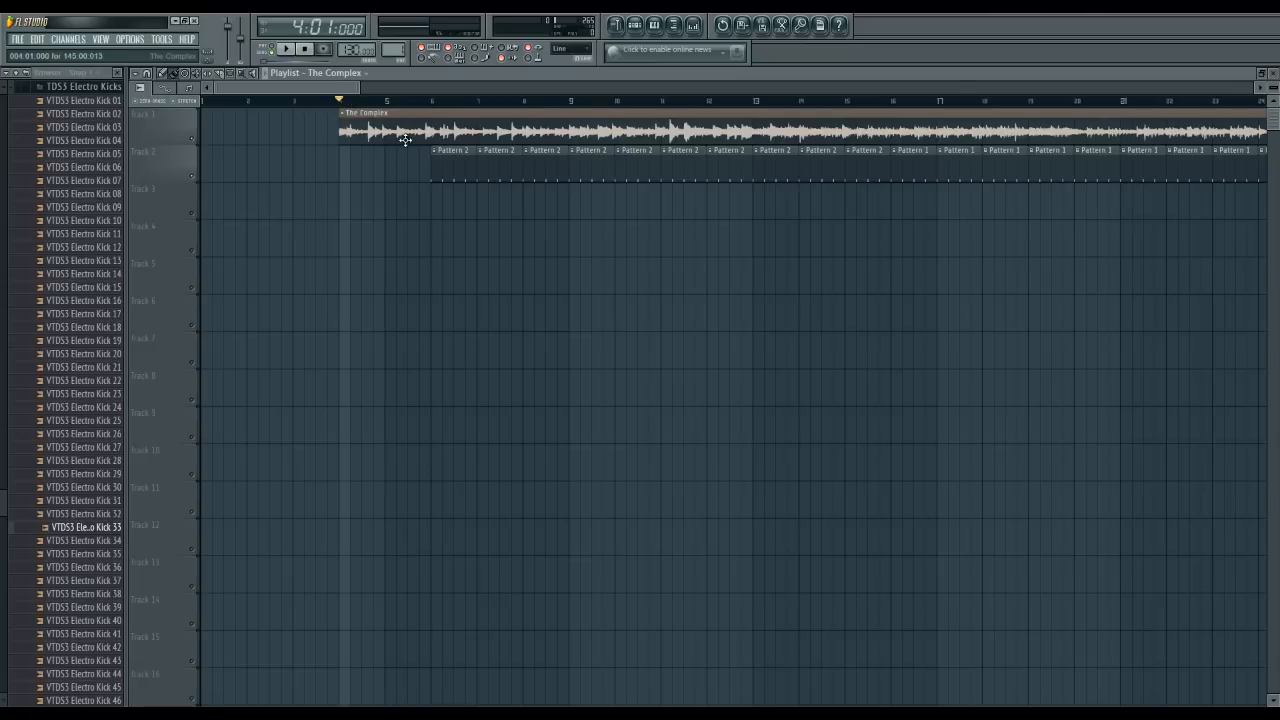
# Step: Tap along with the playing clip in the Tempo tapper until it reads 104 BPM
pyautogui.click(416, 100)
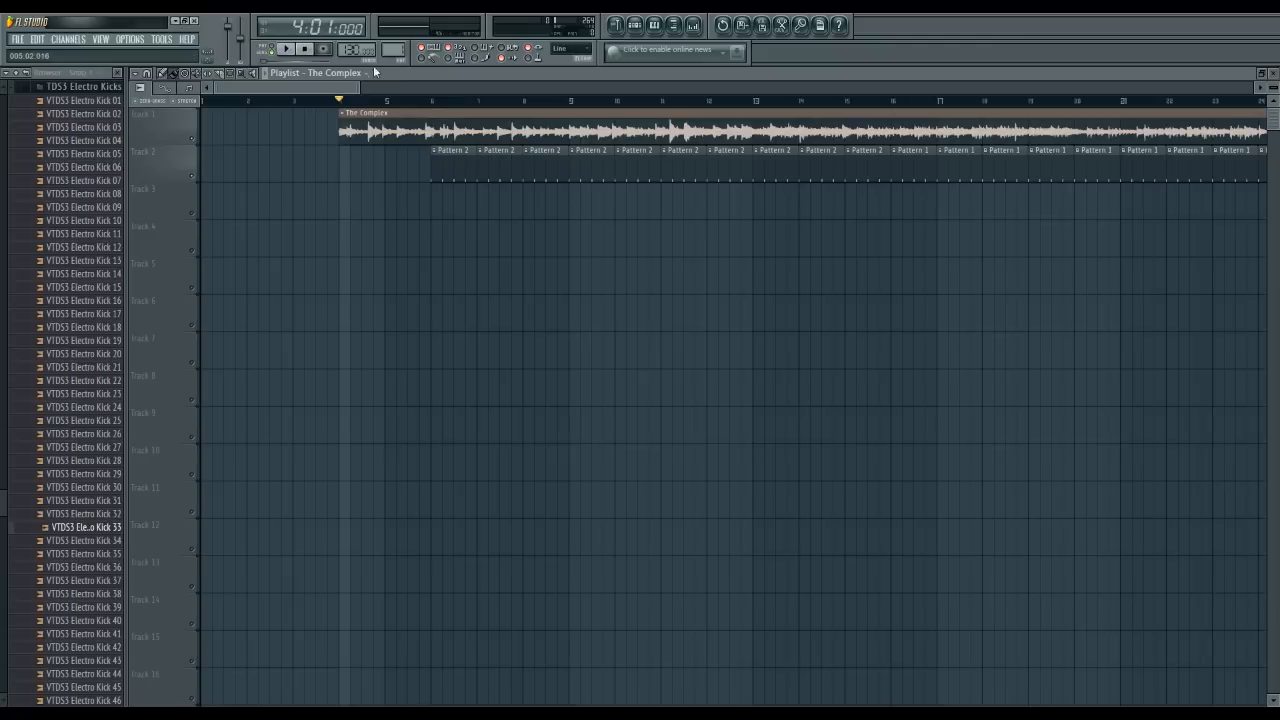
pyautogui.click(378, 130)
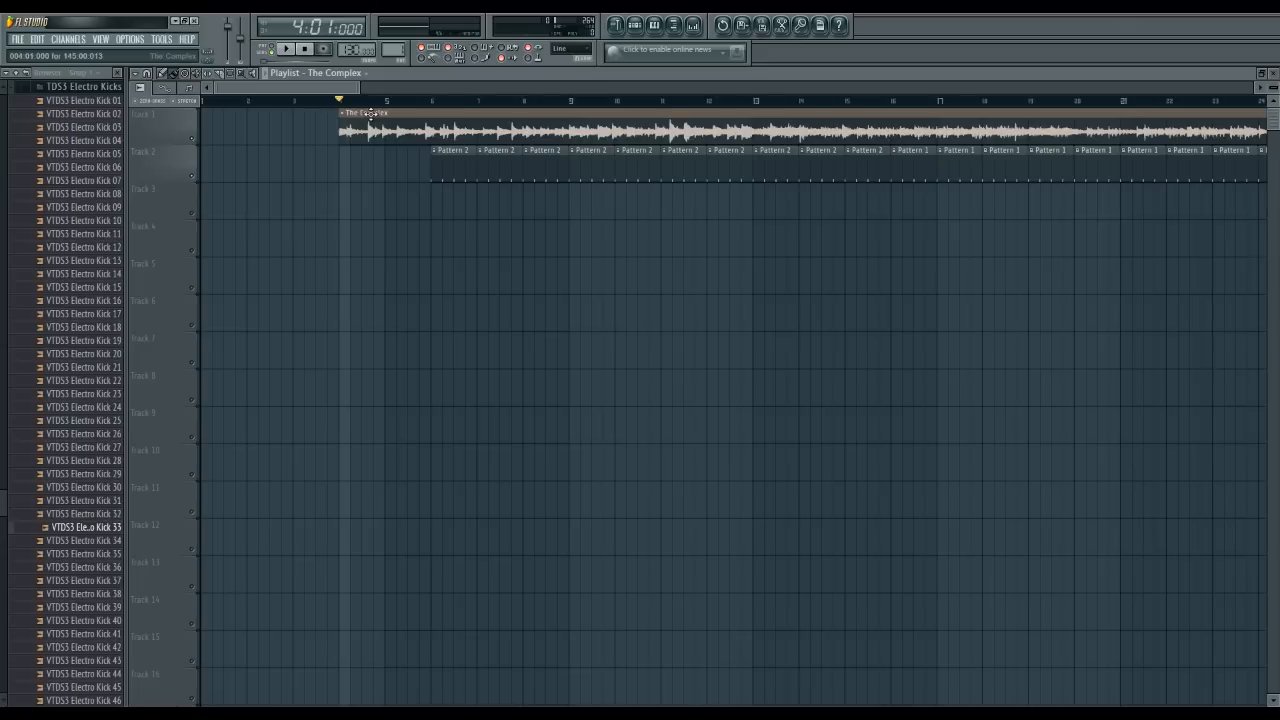
pyautogui.moveTo(590, 132)
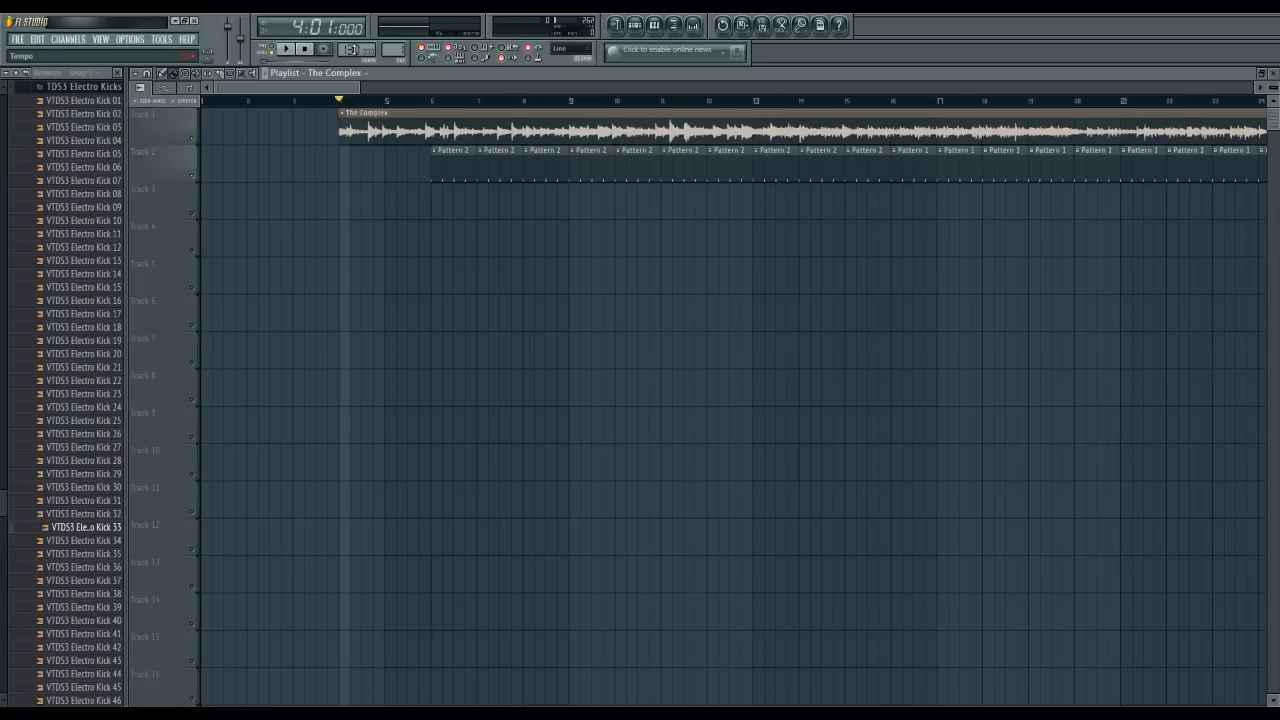
pyautogui.rightClick(344, 50)
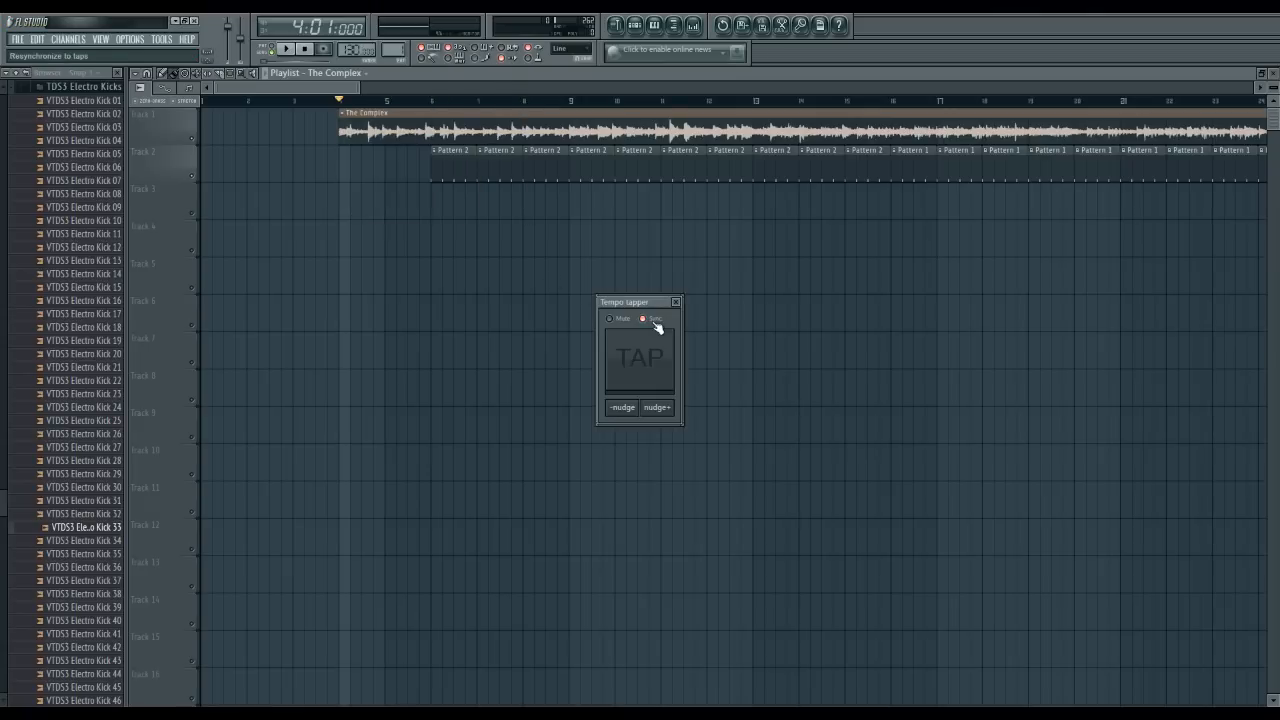
pyautogui.click(642, 318)
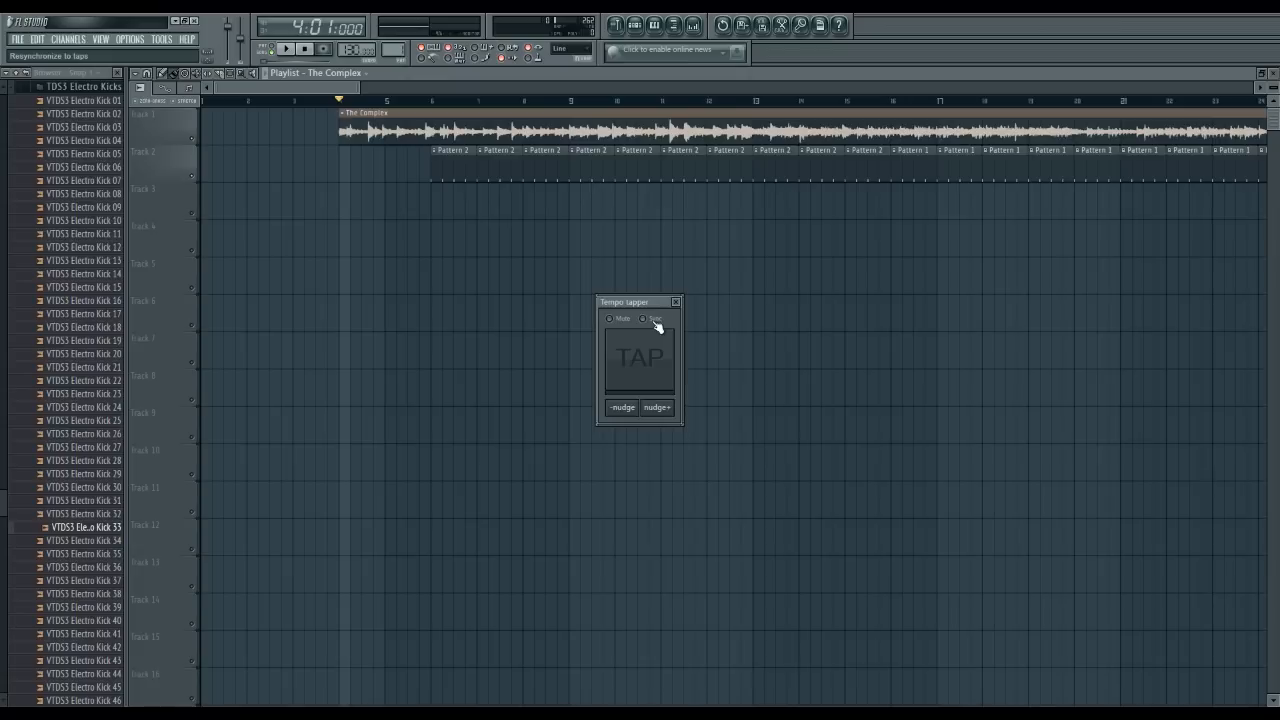
pyautogui.moveTo(644, 318)
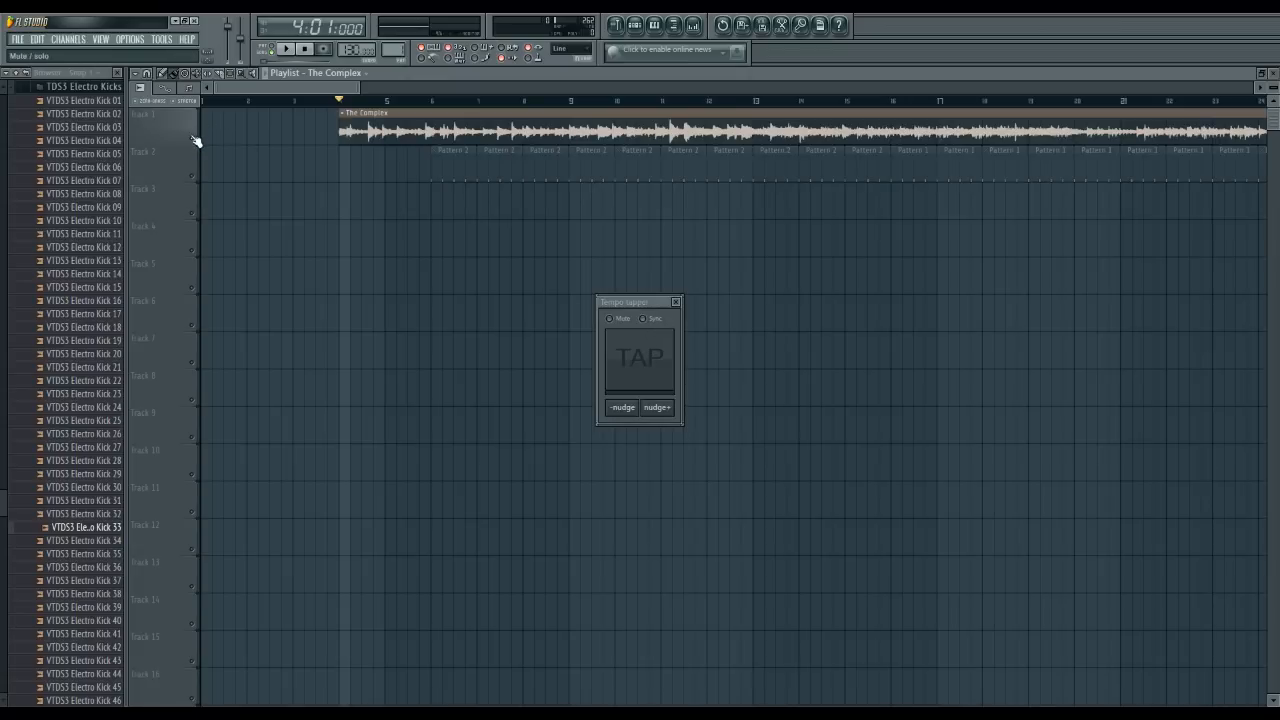
pyautogui.moveTo(600, 244)
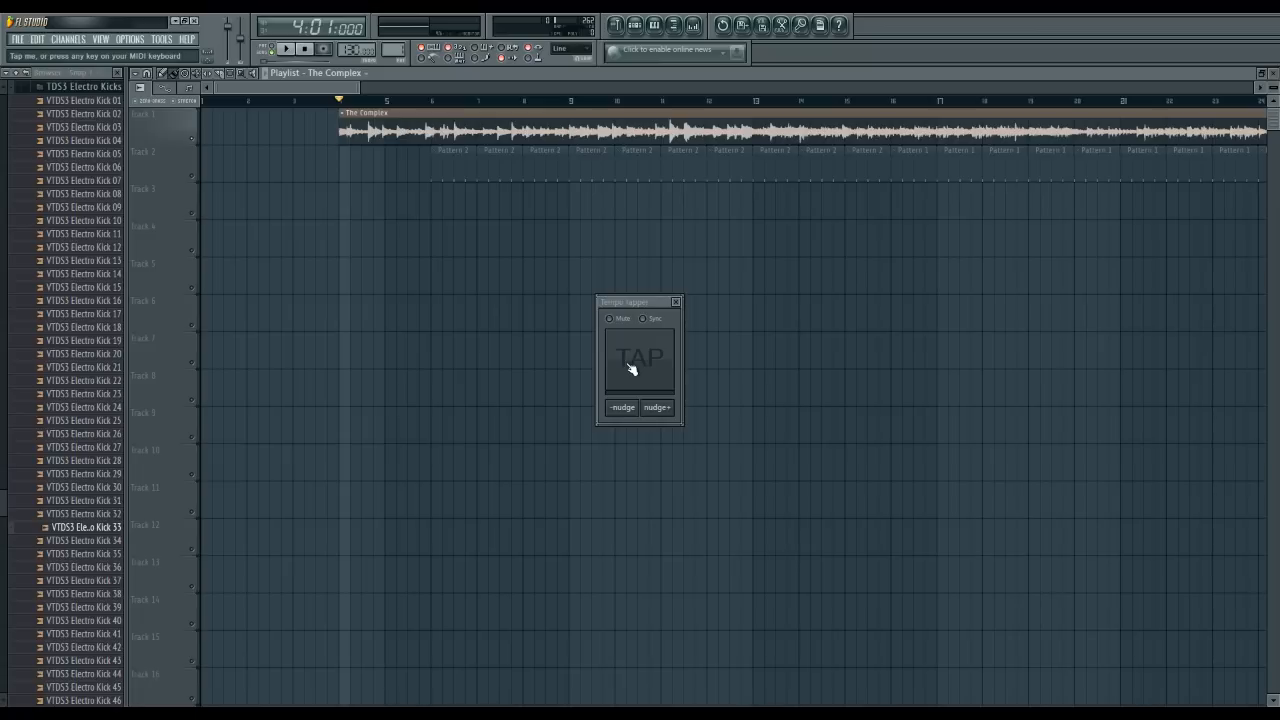
pyautogui.moveTo(644, 382)
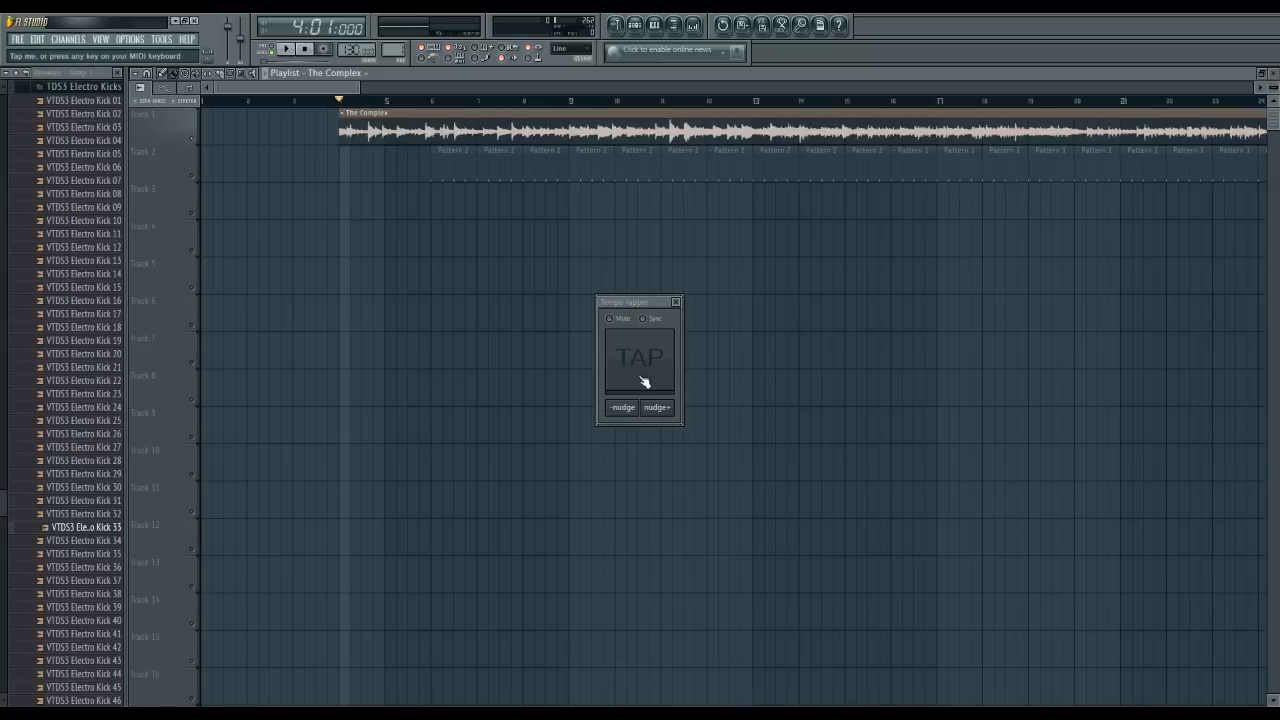
pyautogui.click(640, 358)
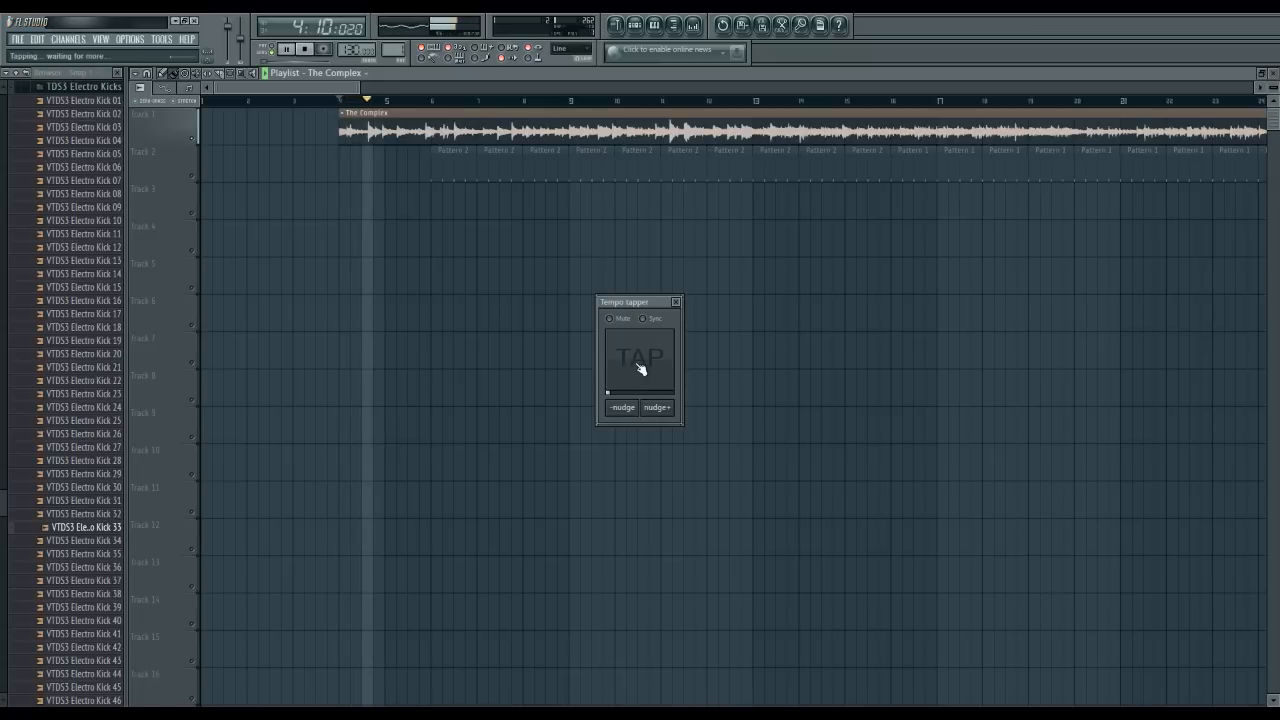
pyautogui.click(640, 358)
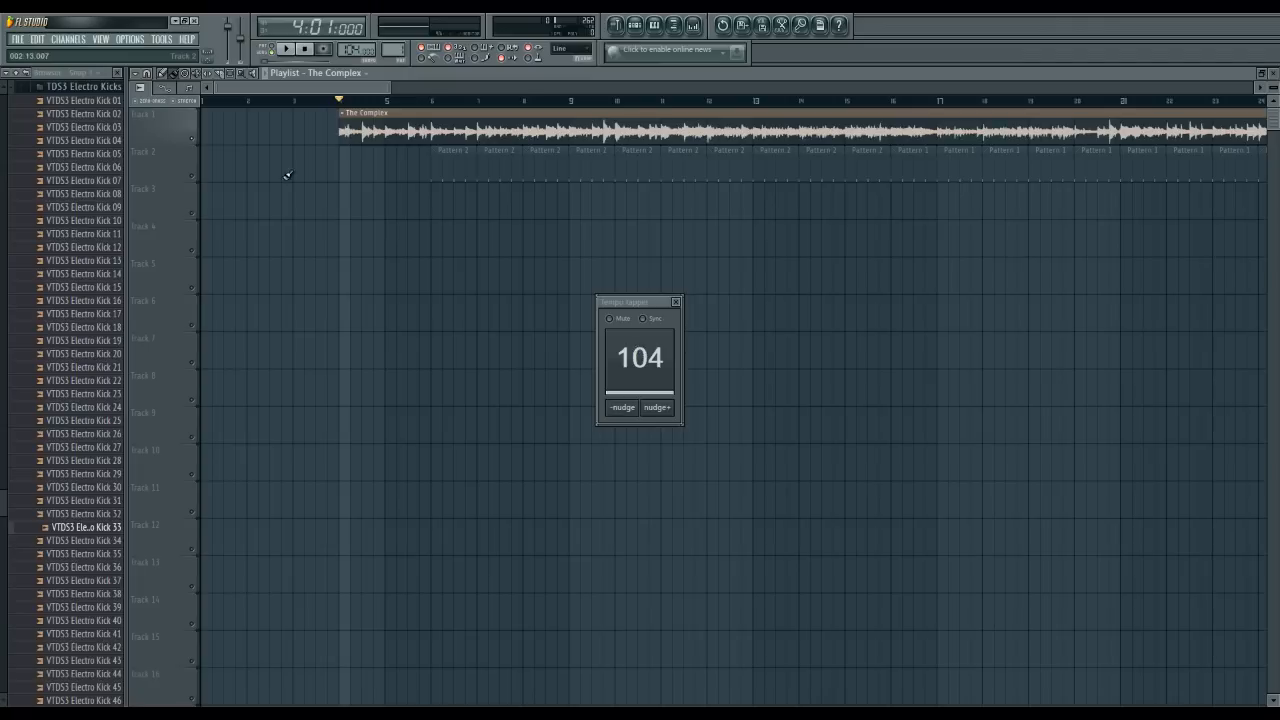
pyautogui.moveTo(380, 104)
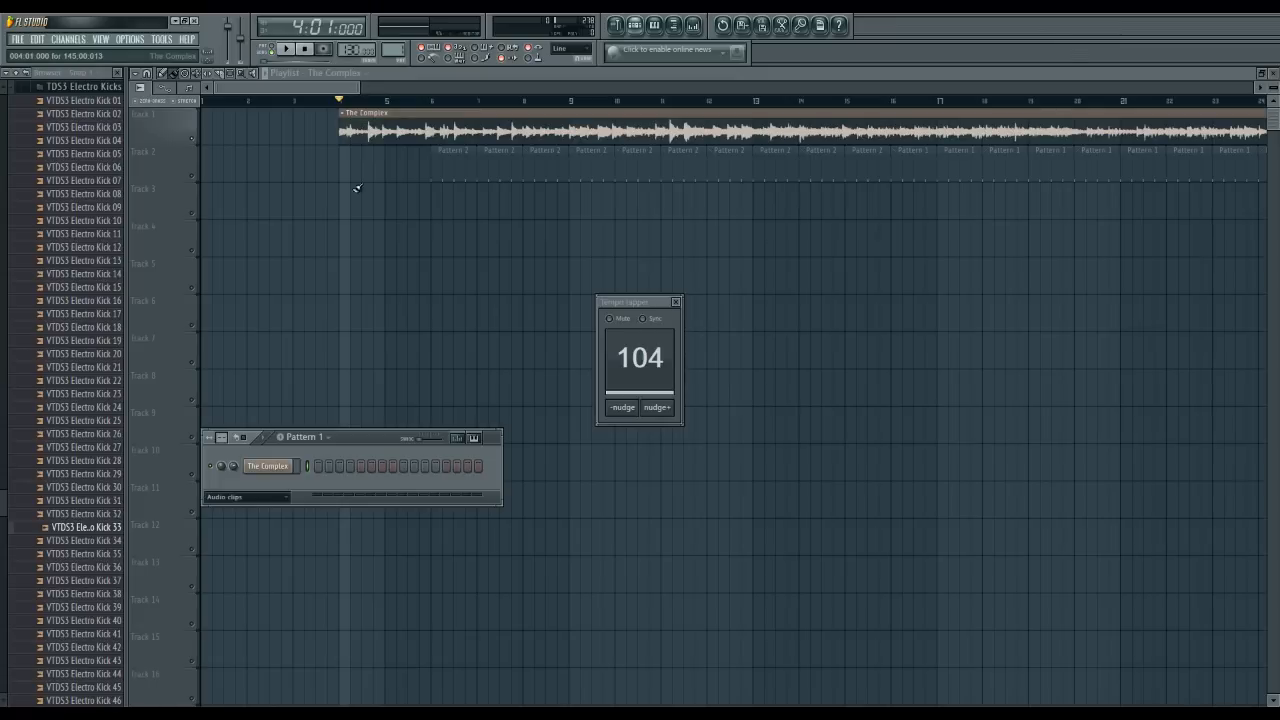
# Step: Set The Complex channel's time-stretching mode to Pro default
pyautogui.click(268, 466)
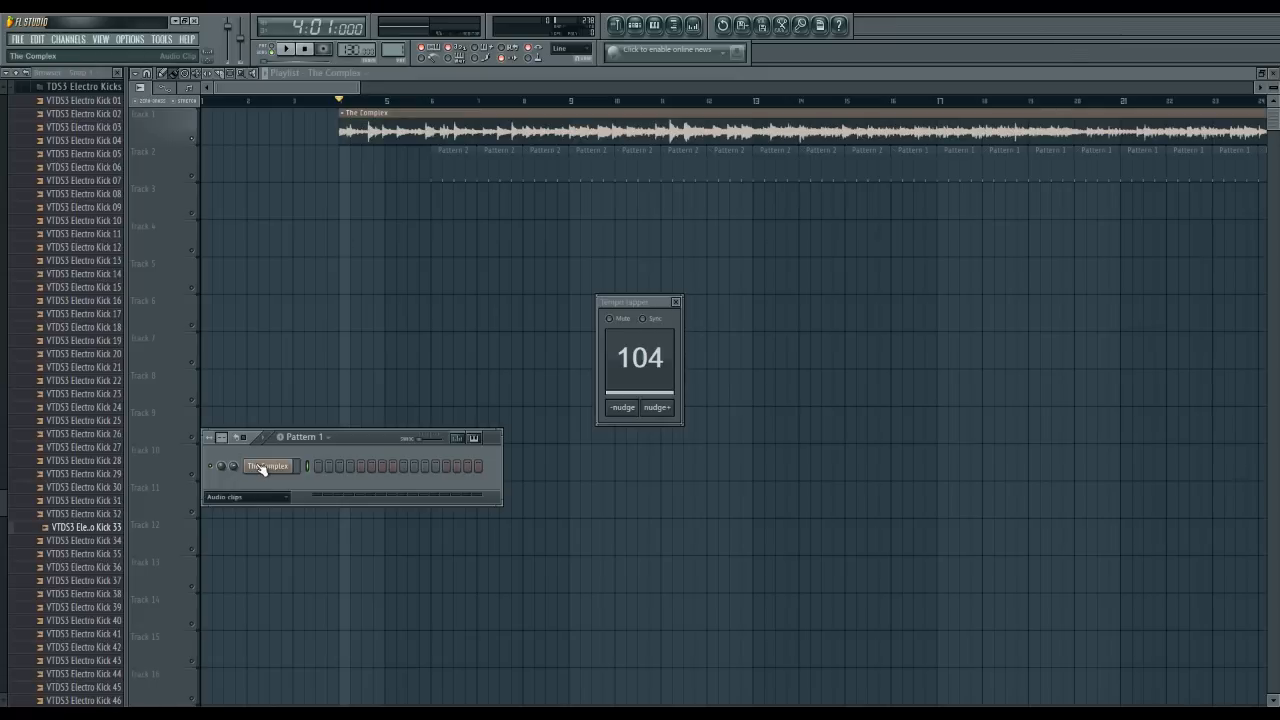
pyautogui.click(268, 466)
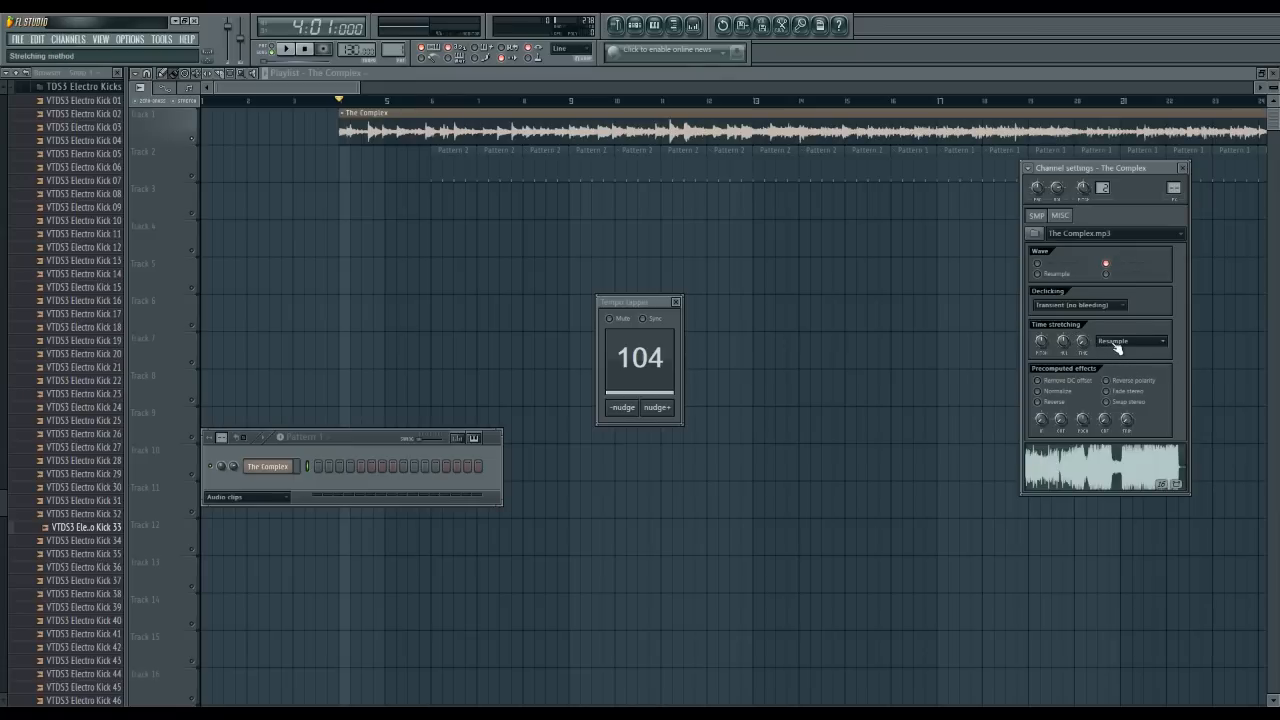
pyautogui.moveTo(1122, 348)
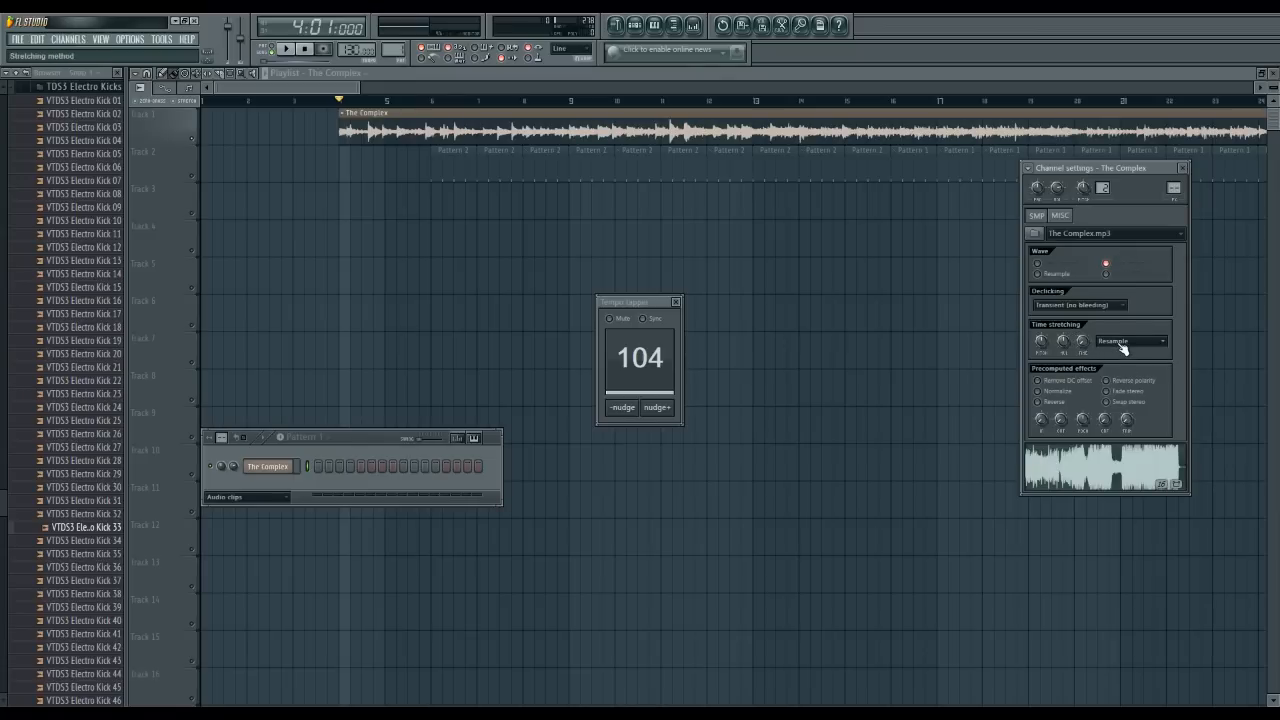
pyautogui.click(1160, 340)
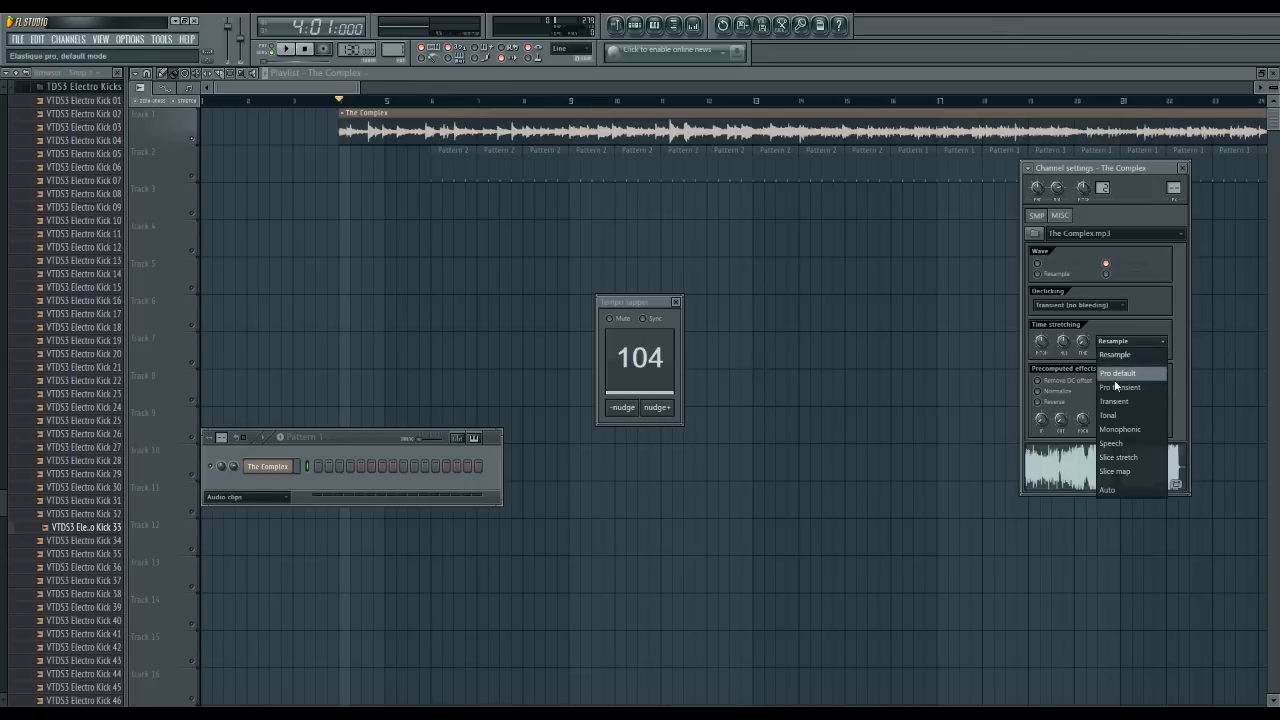
pyautogui.click(1116, 374)
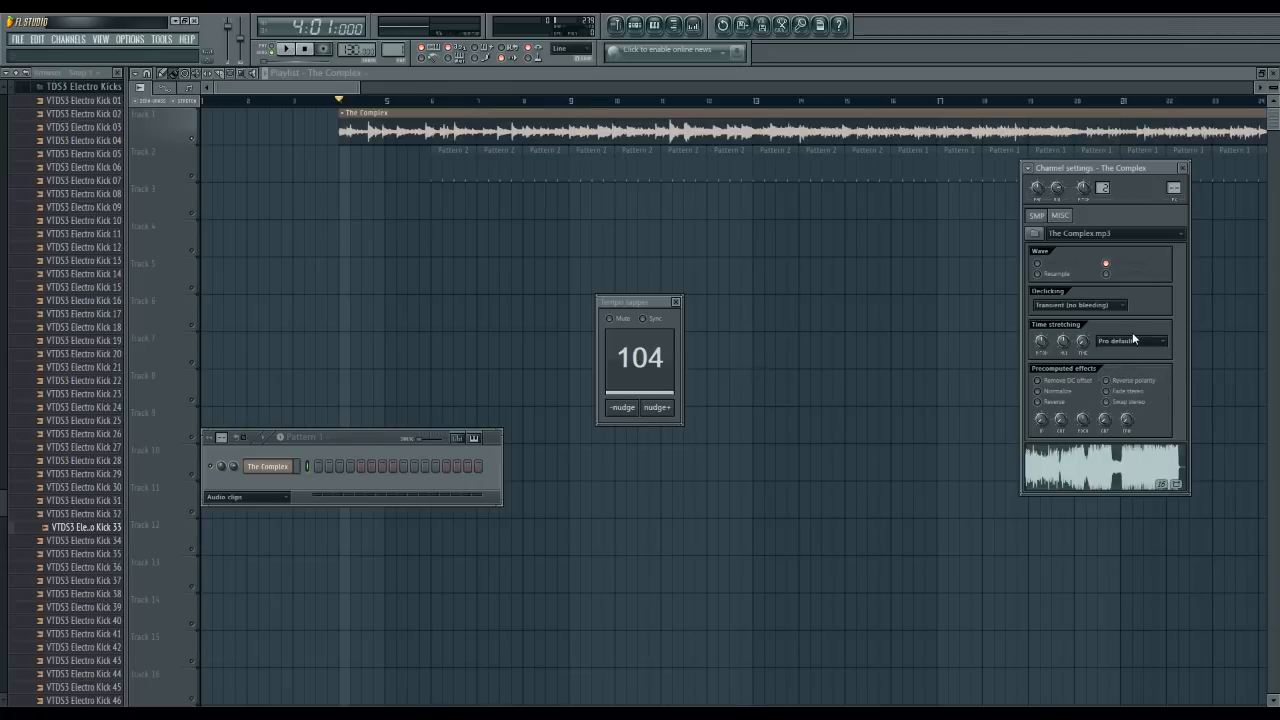
pyautogui.moveTo(1130, 356)
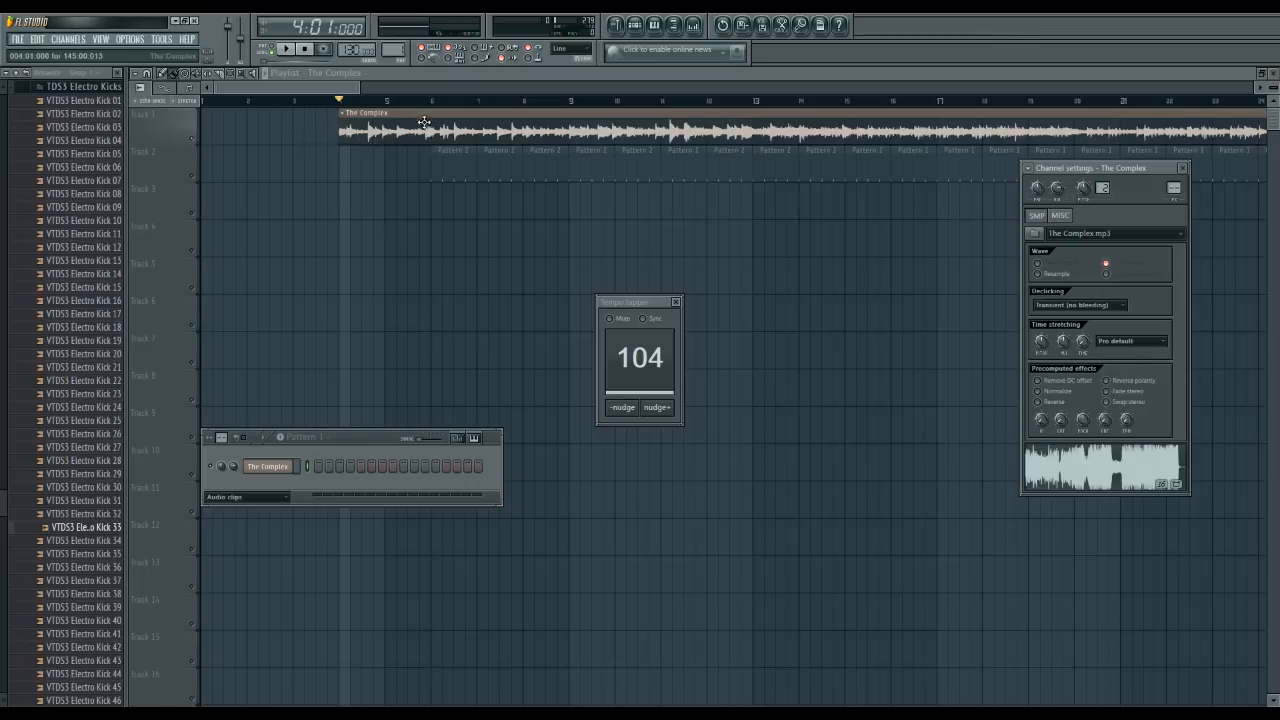
# Step: Recheck the stretching mode list and keep Pro default selected
pyautogui.click(1130, 340)
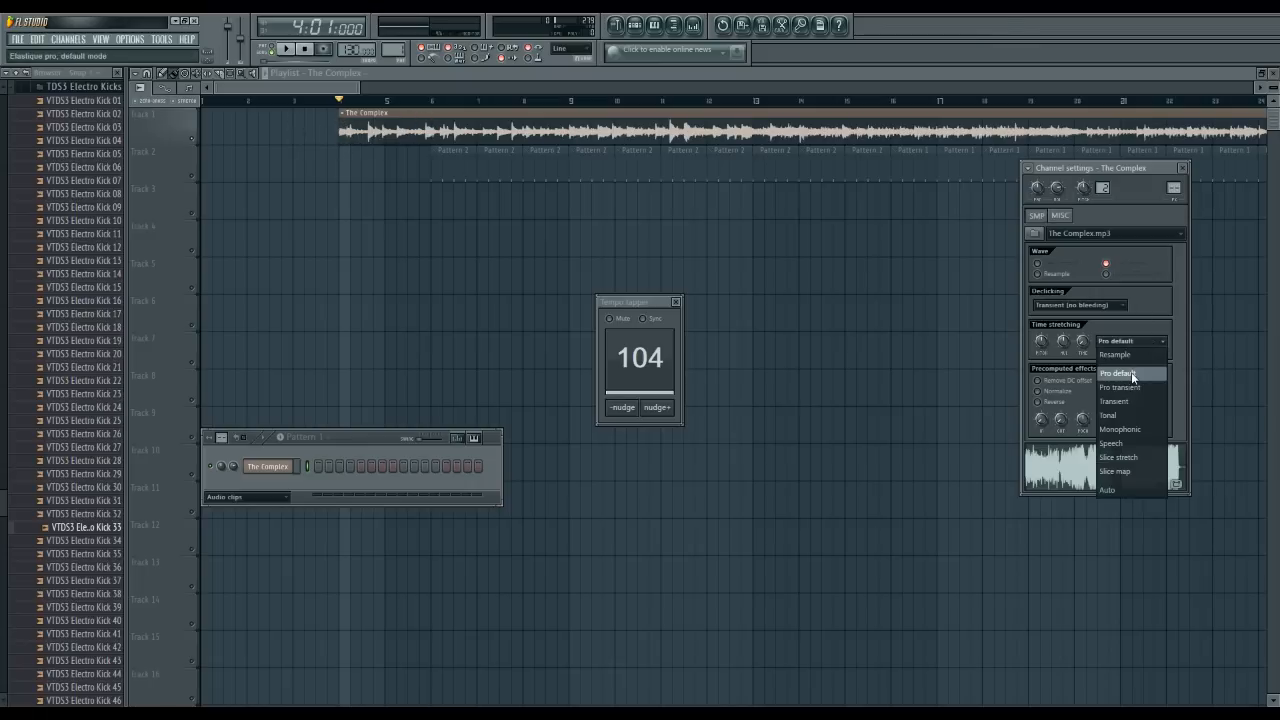
pyautogui.click(1130, 374)
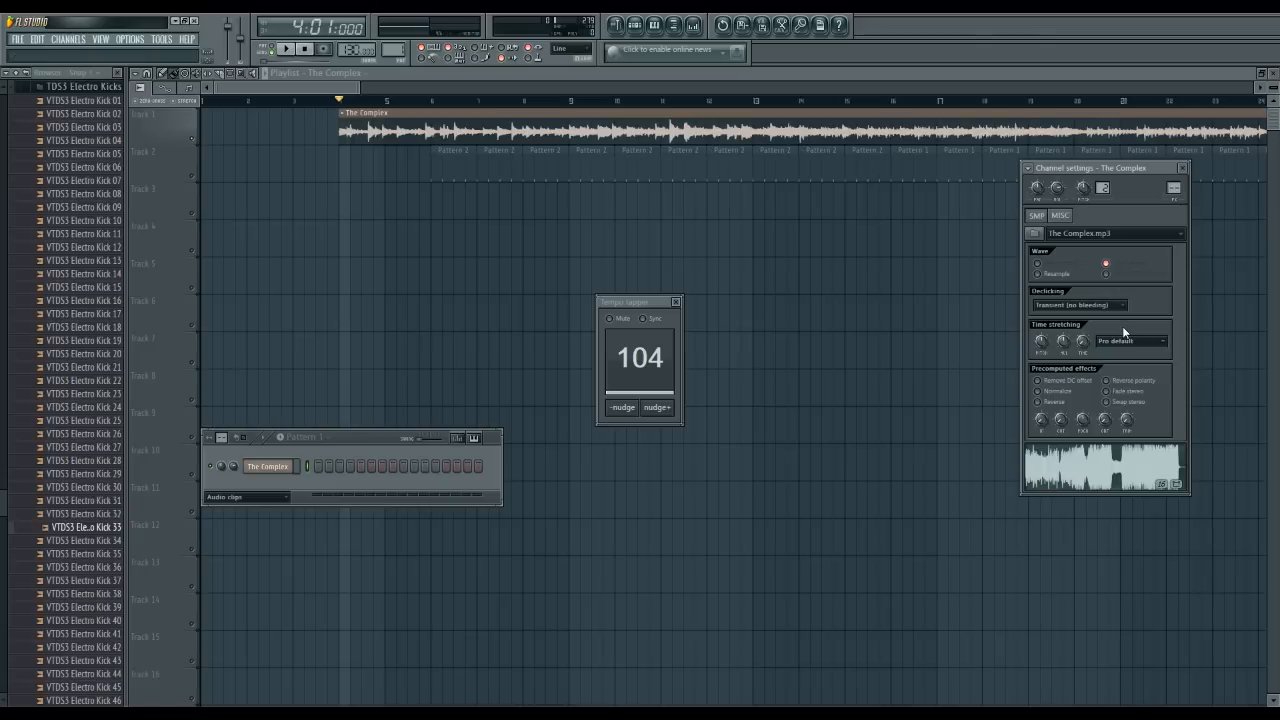
pyautogui.click(1130, 340)
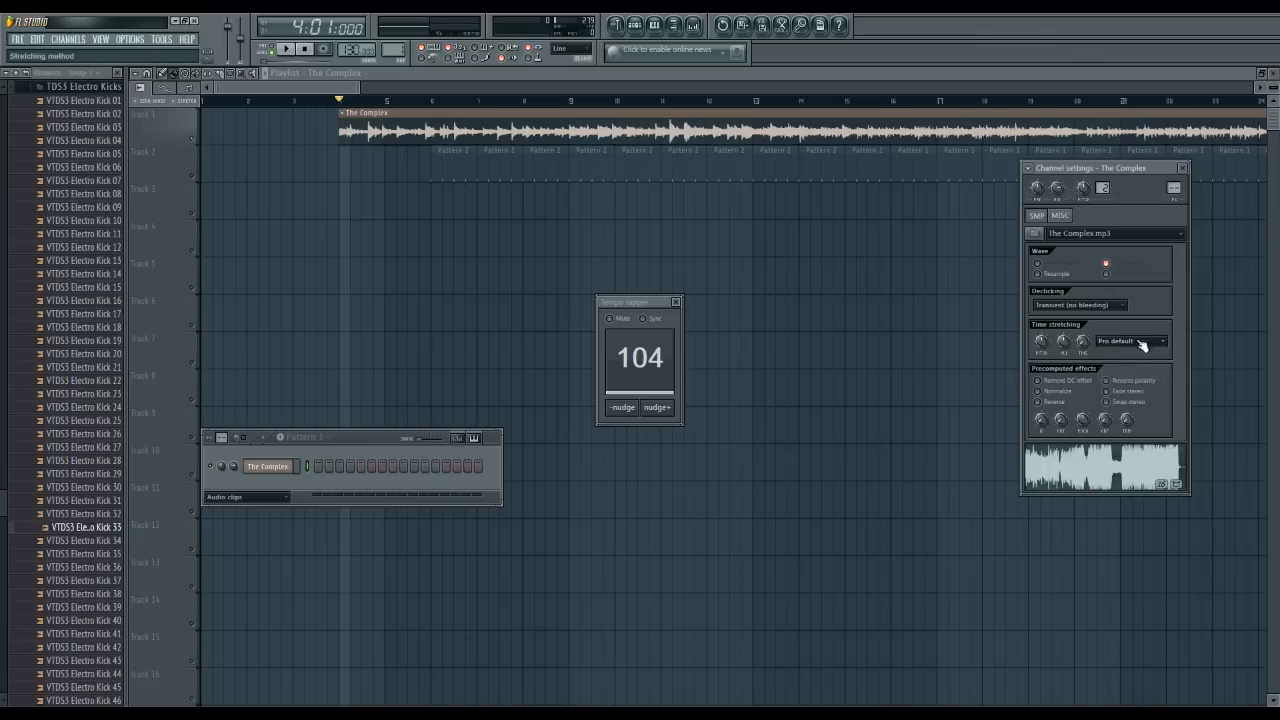
# Step: Autodetect the clip's tempo and enter 104 BPM so it stretches to the project tempo
pyautogui.click(1130, 340)
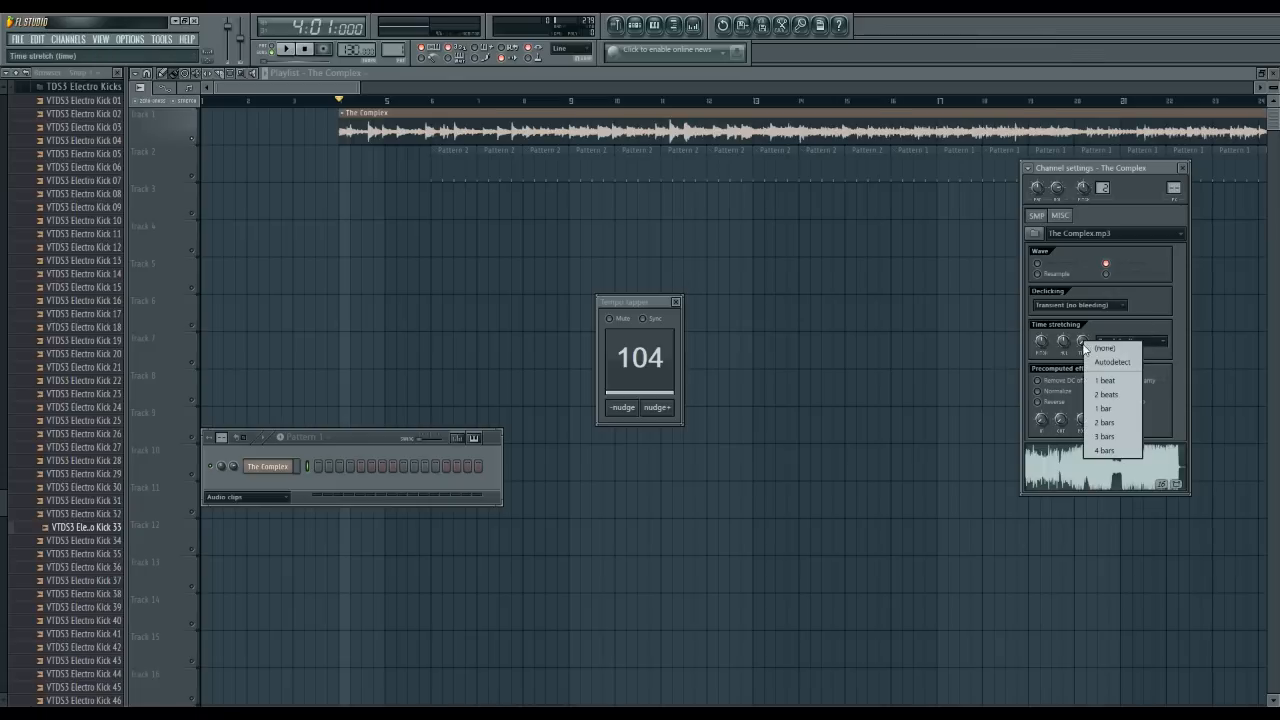
pyautogui.moveTo(1112, 362)
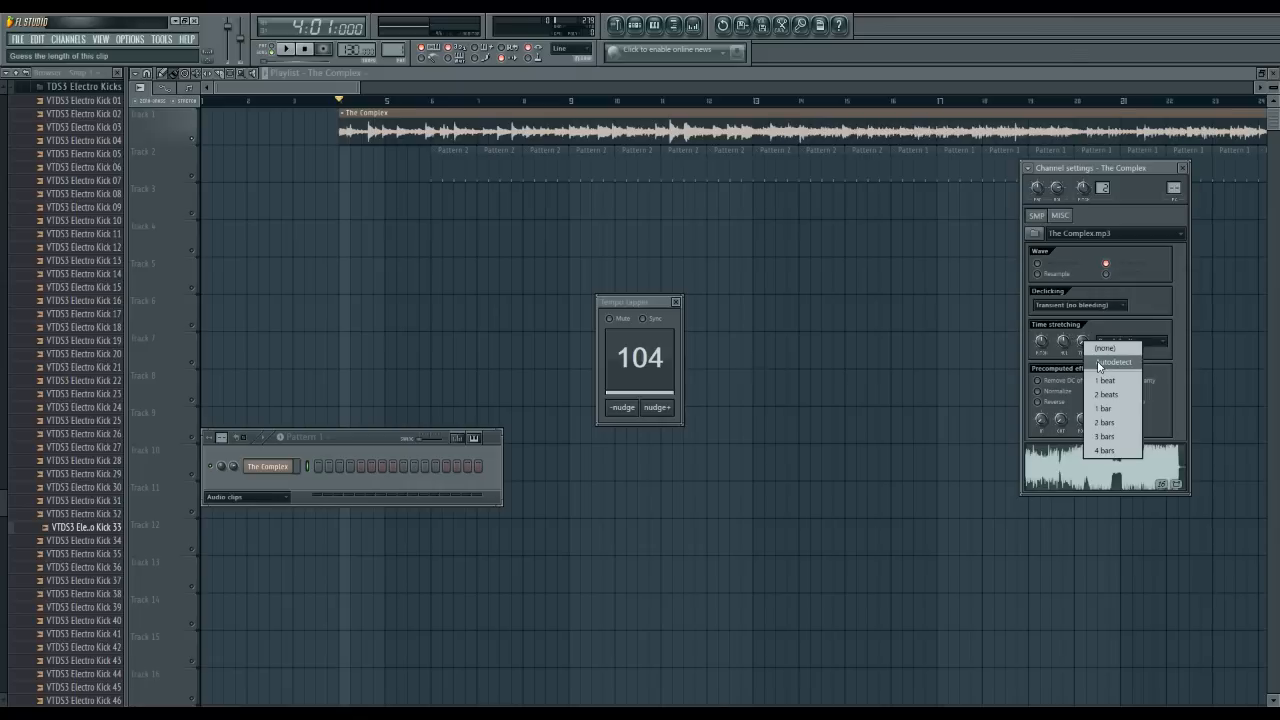
pyautogui.click(1114, 362)
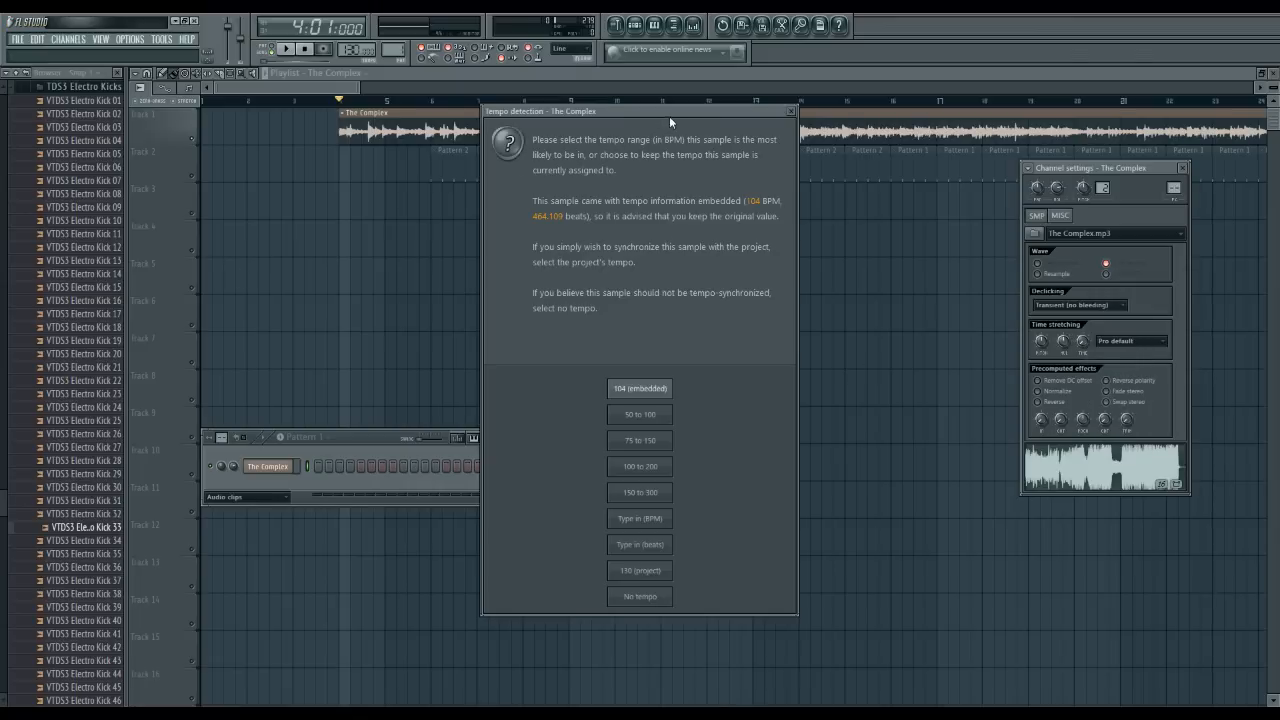
pyautogui.click(640, 388)
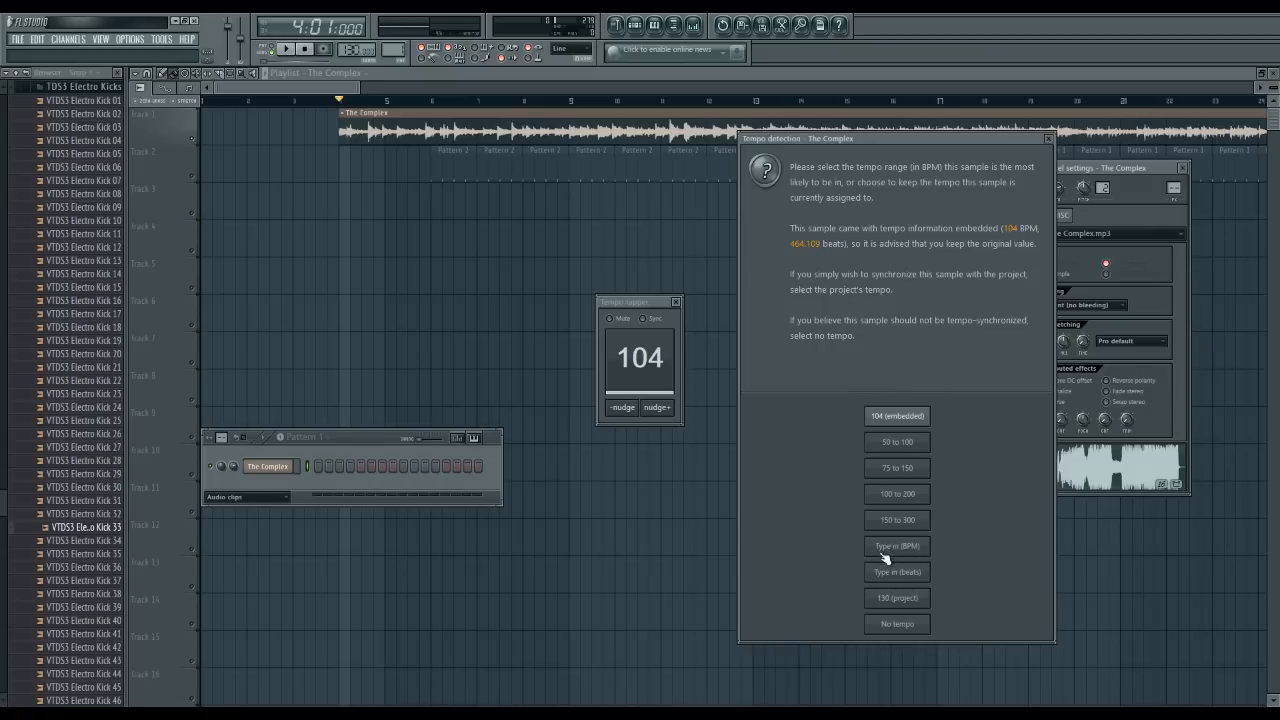
pyautogui.moveTo(910, 552)
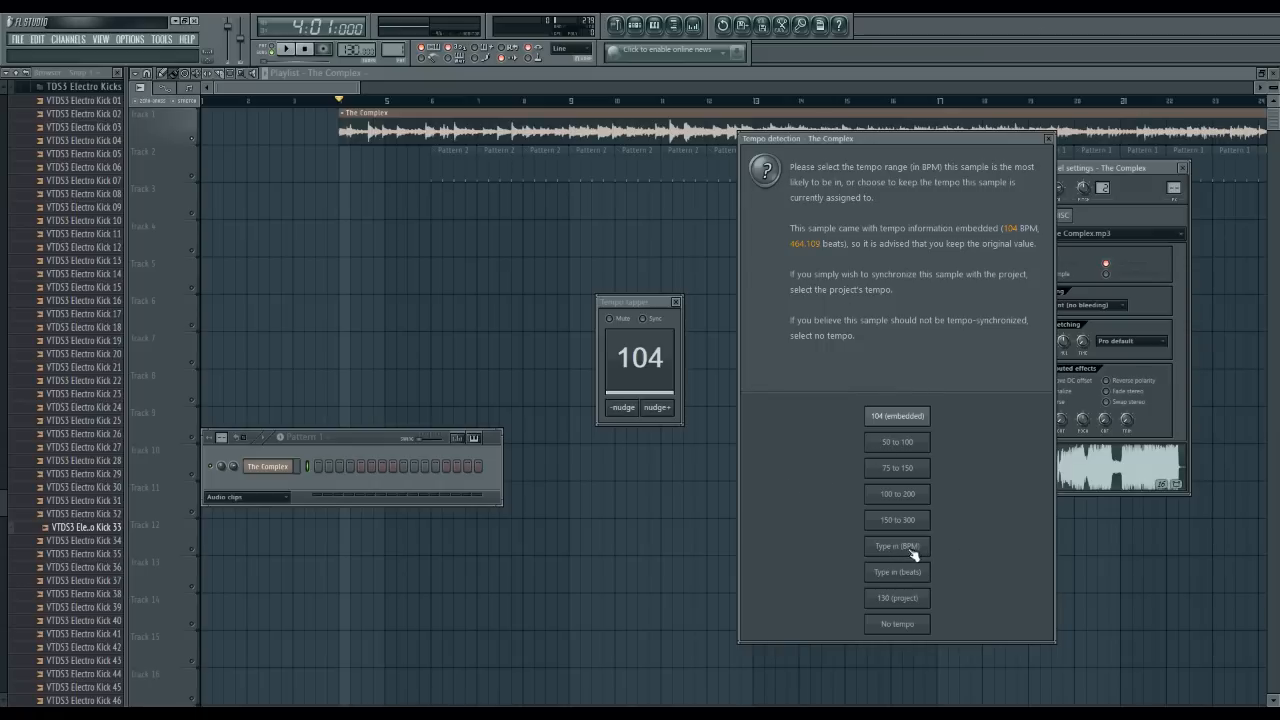
pyautogui.click(896, 546)
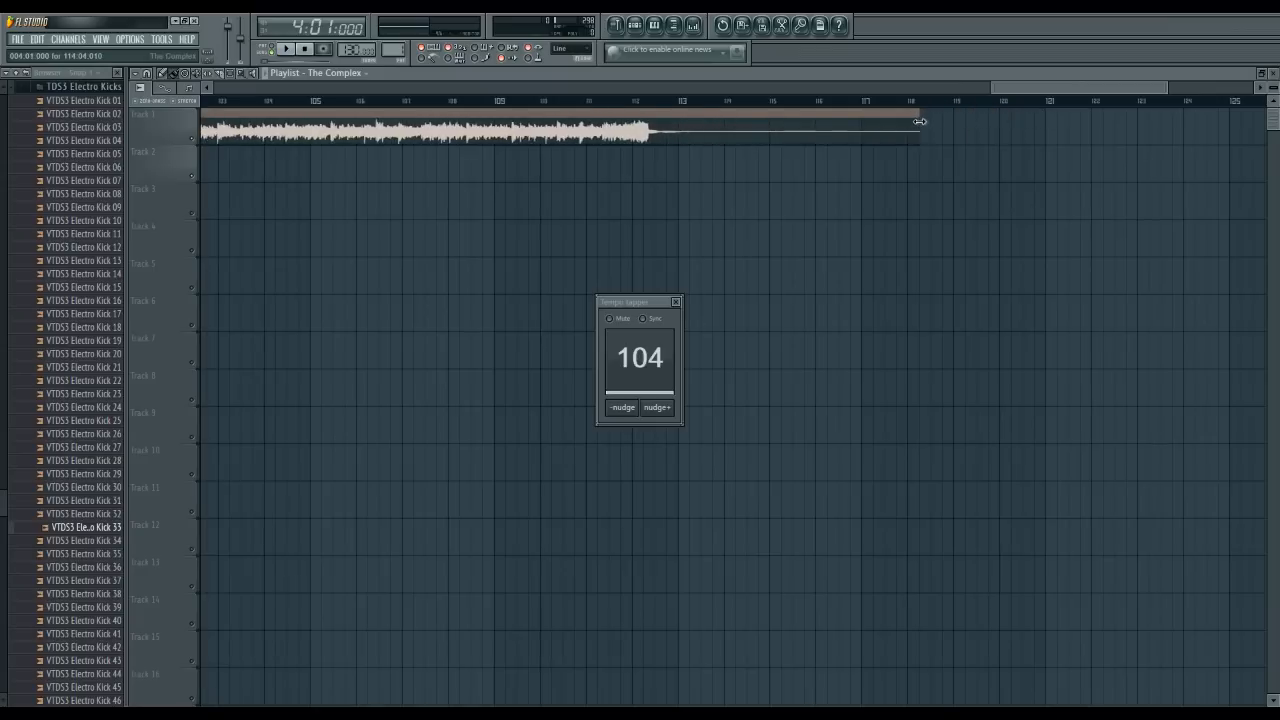
# Step: Drag the stretched clip's right edge to settle its end length in the playlist
pyautogui.moveTo(916, 122); pyautogui.dragTo(1000, 124)
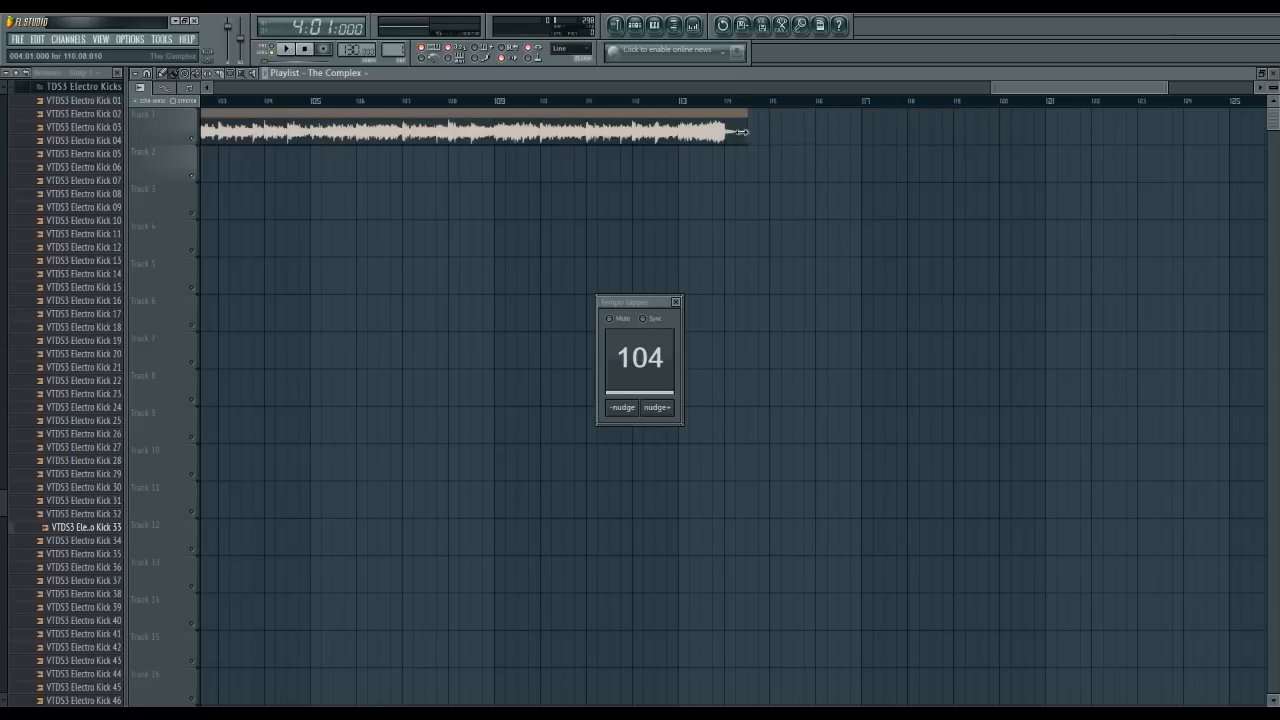
pyautogui.moveTo(742, 132); pyautogui.dragTo(992, 140)
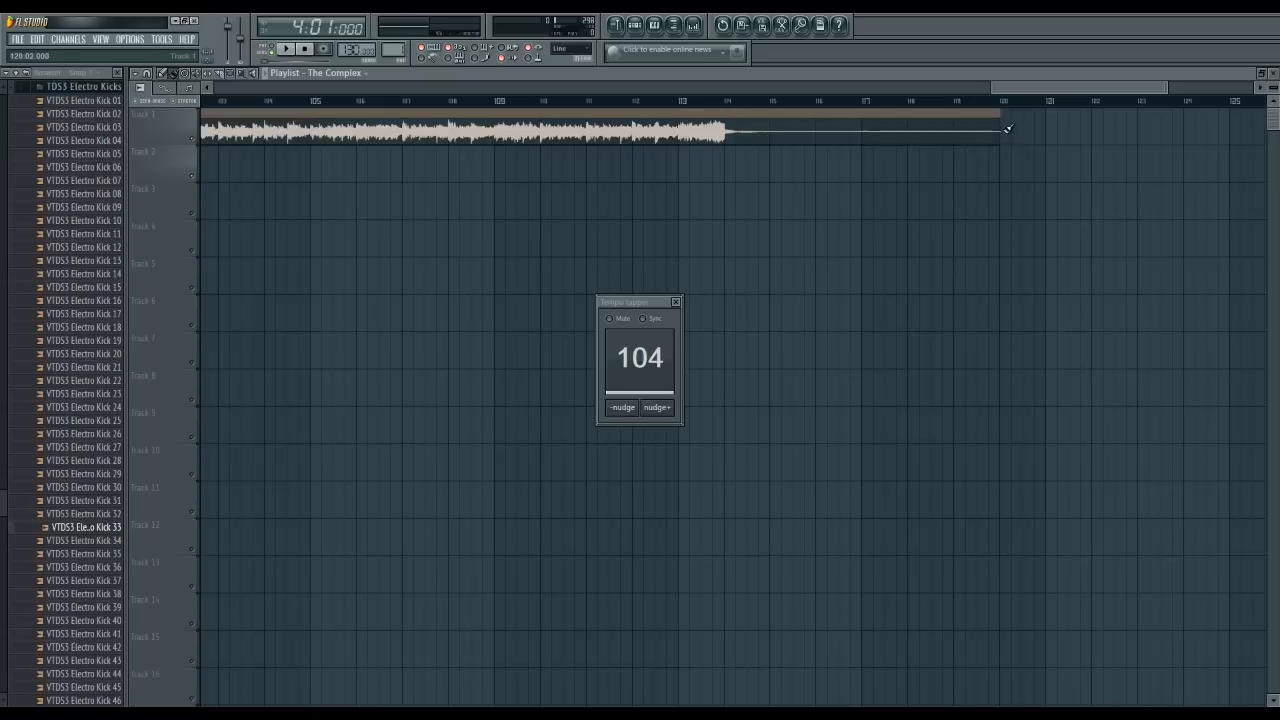
pyautogui.moveTo(1008, 128); pyautogui.dragTo(910, 132)
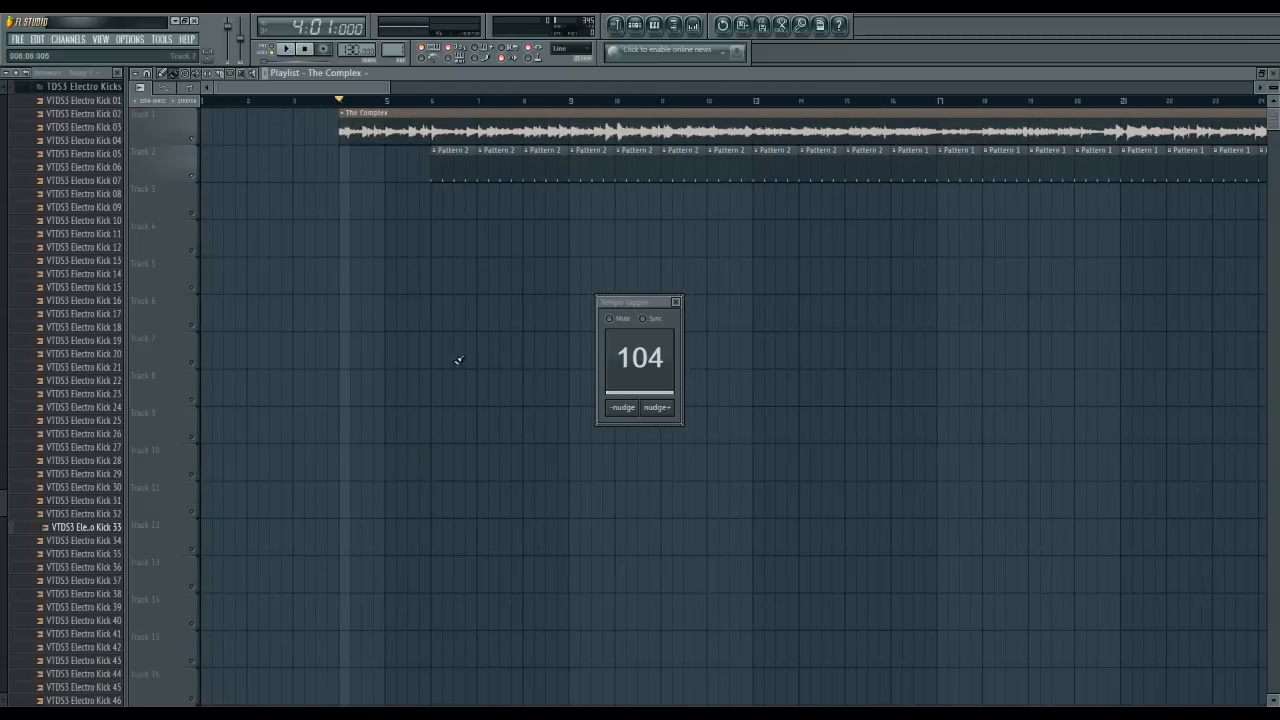
# Step: Move the song position marker a short way into the stretched clip
pyautogui.click(410, 112)
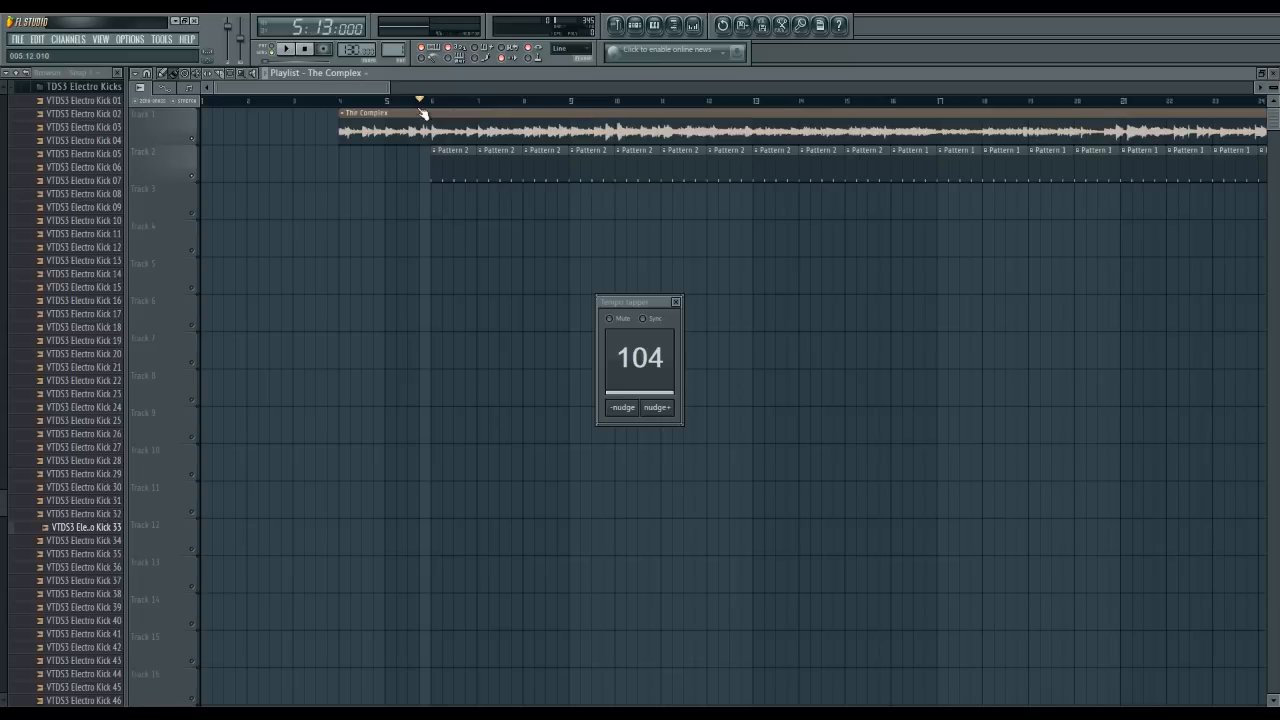
pyautogui.moveTo(430, 92)
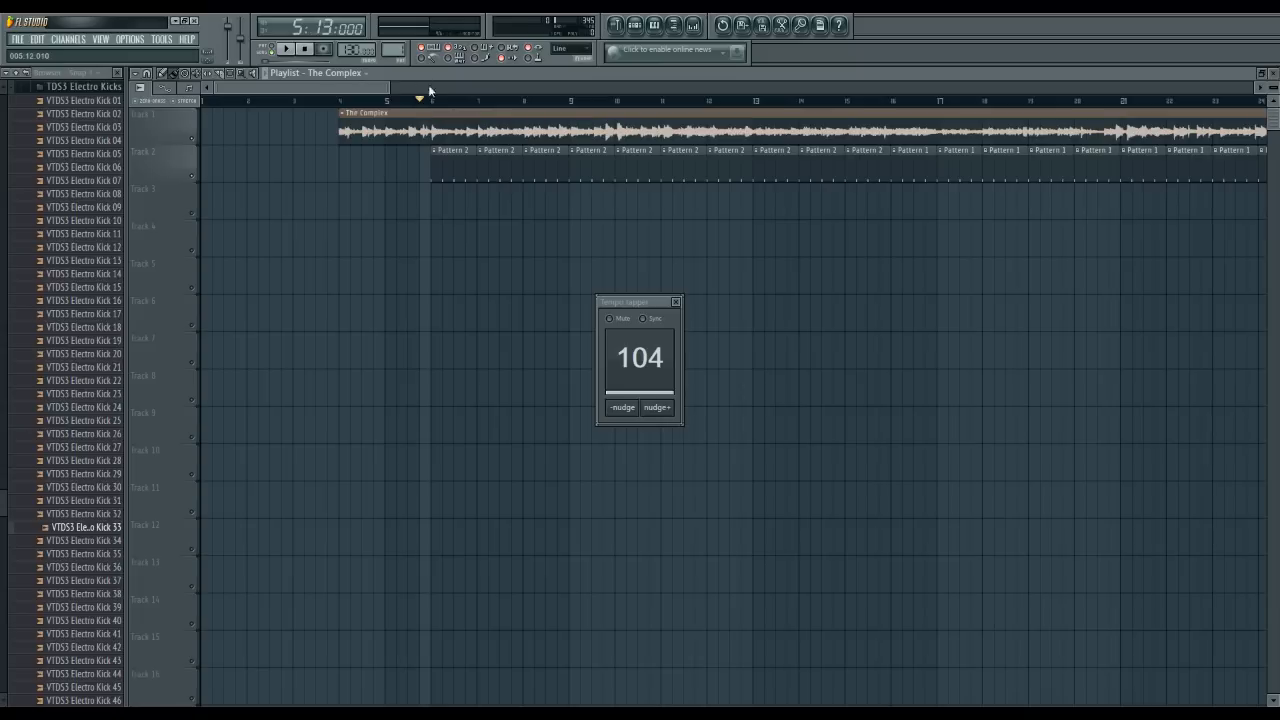